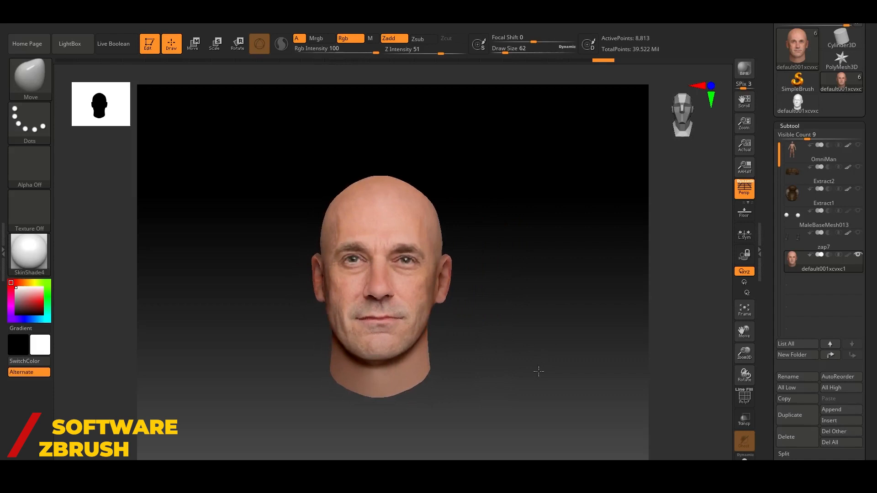
# Step: Toggle the head's skin texture off and back on to check the sculpted eye creases
pyautogui.click(840, 195)
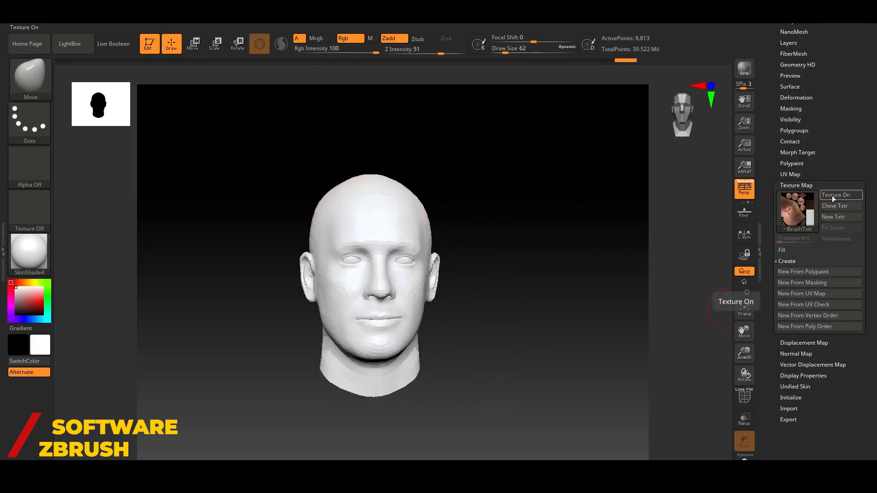
pyautogui.click(839, 194)
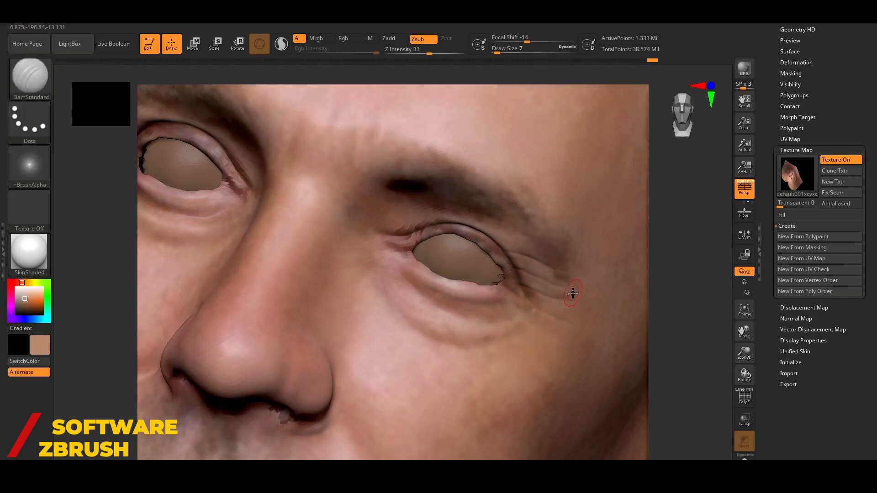
# Step: Pick a new sculpting brush such as Pen A from the brush palette
pyautogui.click(29, 76)
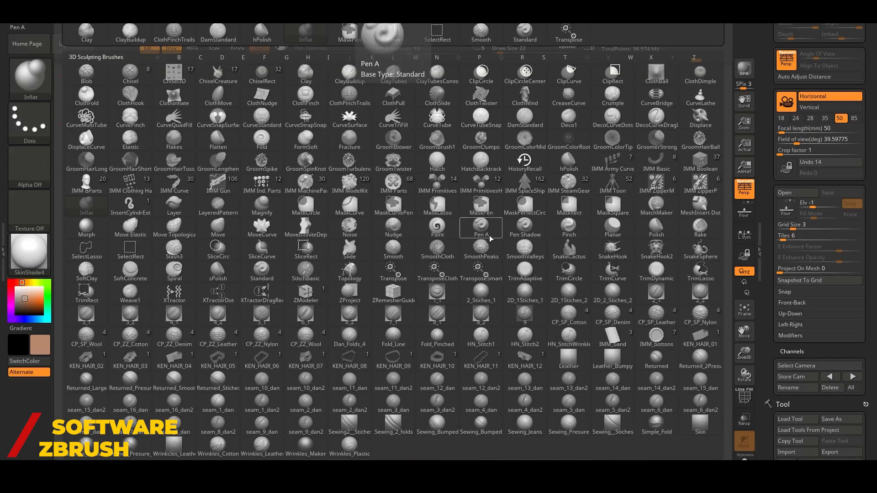
pyautogui.click(481, 230)
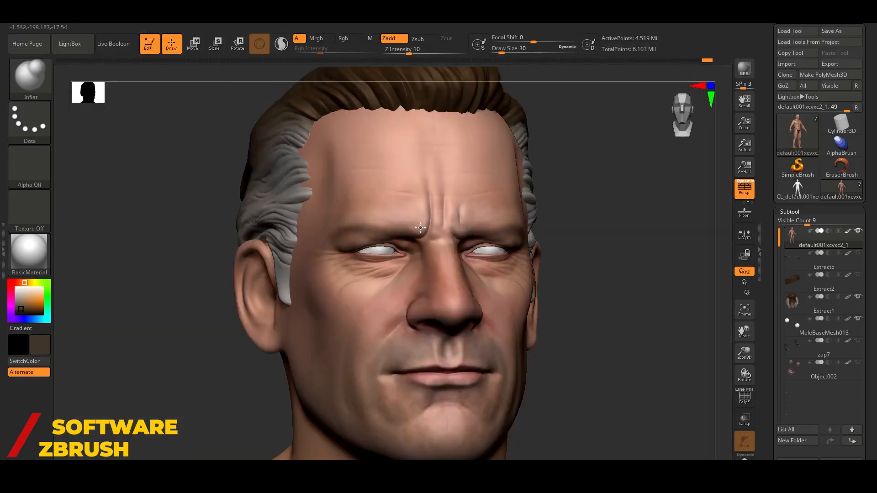
# Step: Switch through the Extract subtools to shape the eyebrow and mustache pieces
pyautogui.click(823, 267)
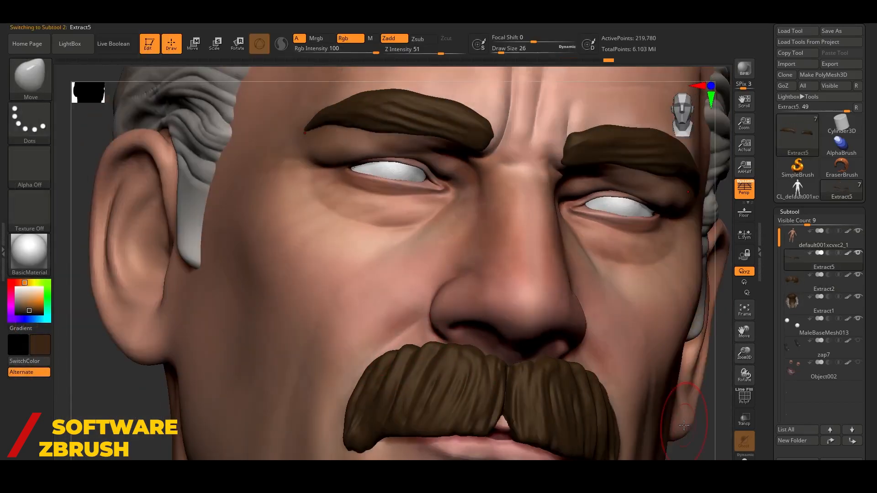
pyautogui.click(823, 280)
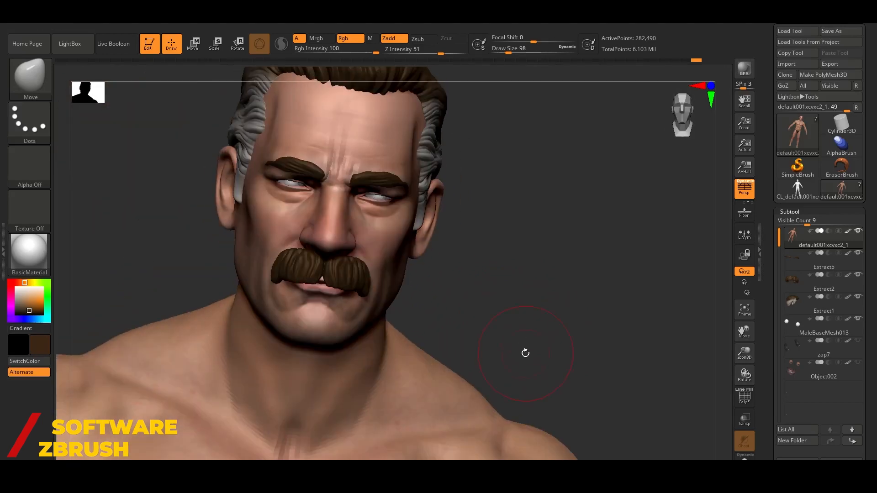
pyautogui.click(822, 302)
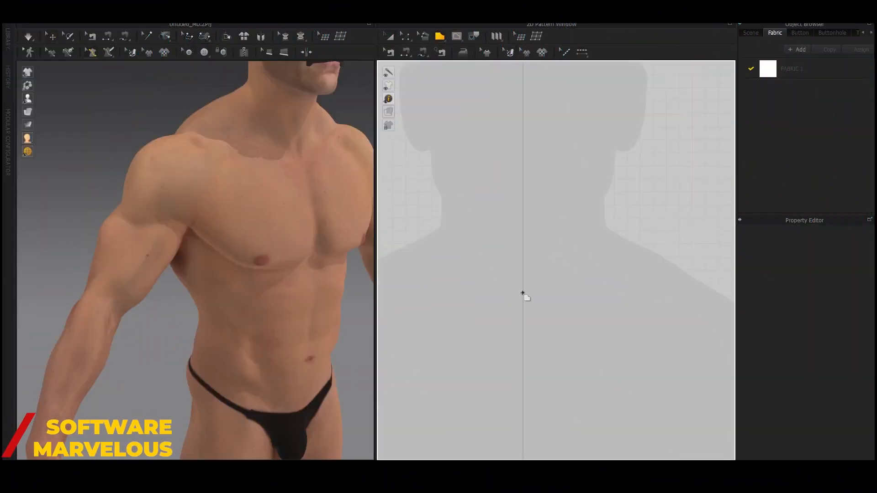
# Step: Draw the bodysuit outlines in the 2D Pattern window and arrange them around the avatar
pyautogui.click(524, 227)
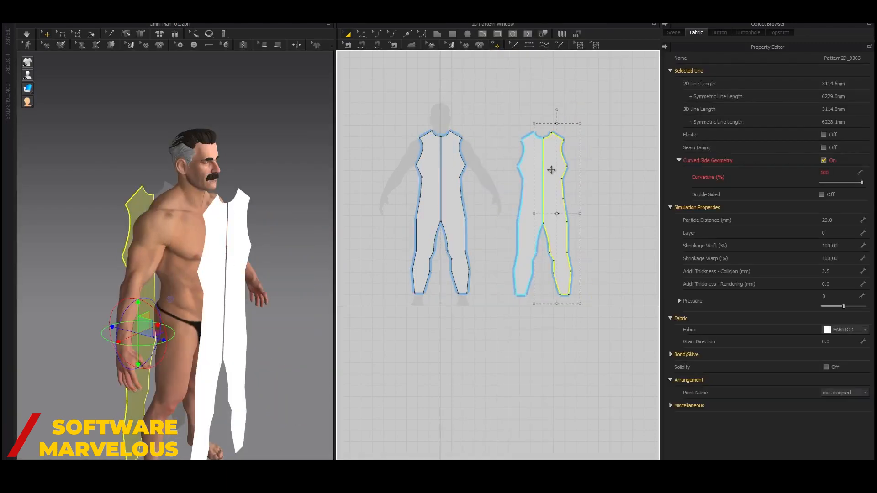
pyautogui.click(27, 34)
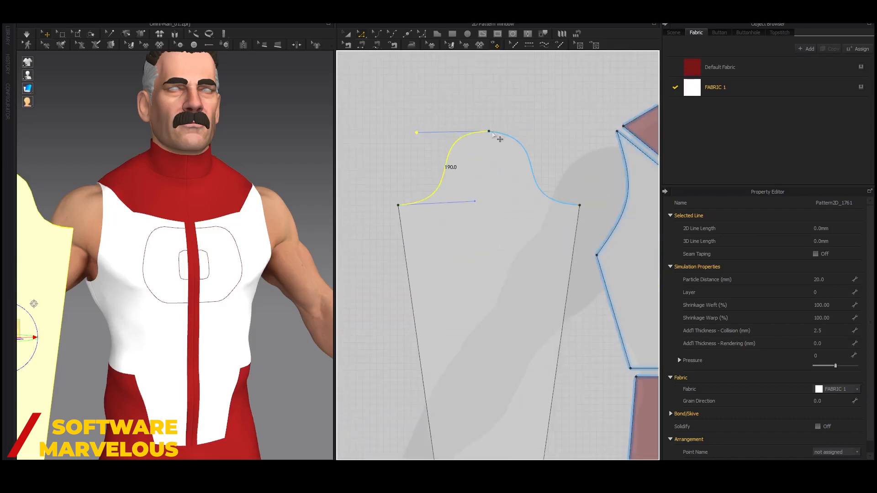
# Step: Reshape the curved armhole edge of the sleeve pattern with Edit Curvature
pyautogui.click(779, 32)
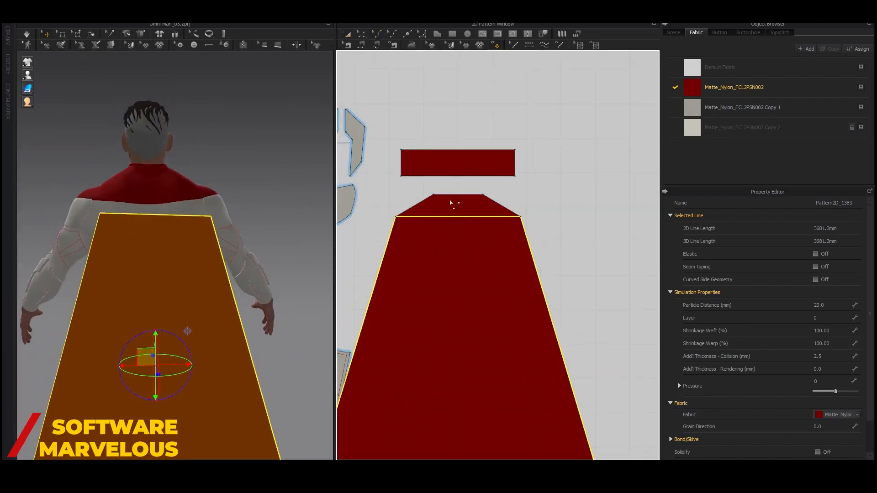
# Step: Select the cape pattern and adjust its line and simulation properties
pyautogui.click(780, 32)
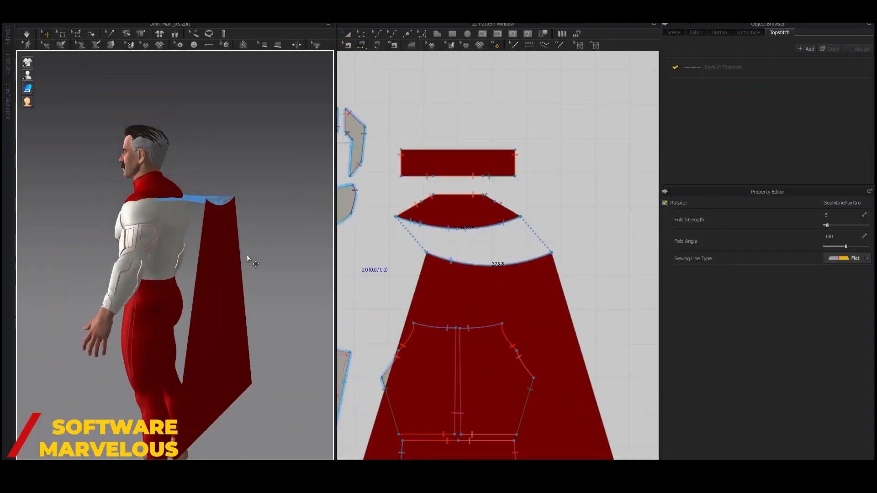
pyautogui.click(26, 34)
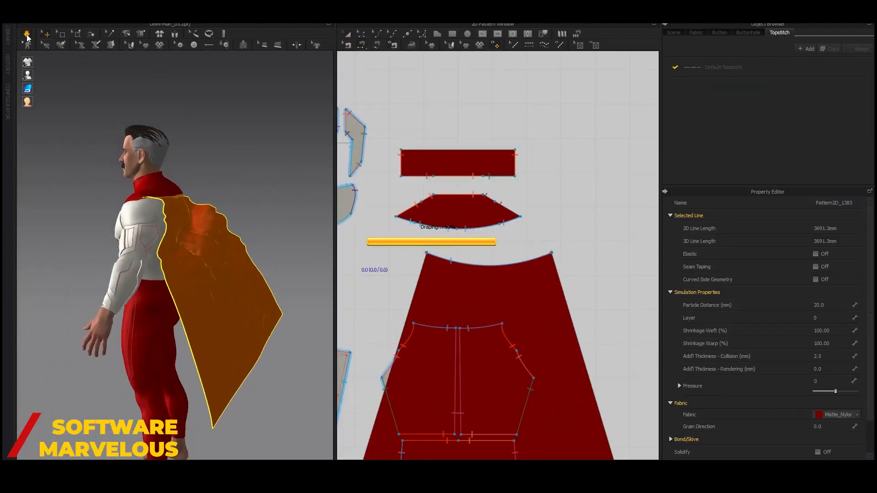
pyautogui.click(696, 32)
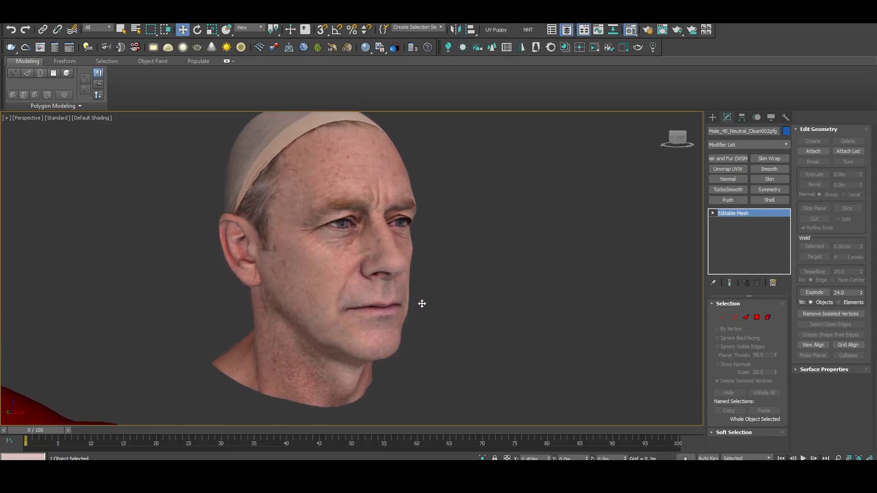
# Step: Zoom the perspective viewport in on the imported scanned head
pyautogui.scroll(3)
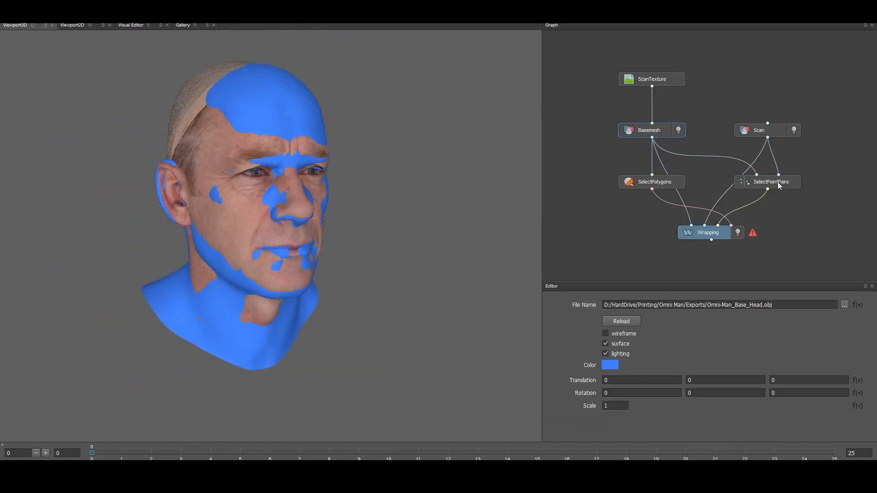
# Step: Inspect the matched point pairs between the base head mesh and the scan
pyautogui.click(771, 181)
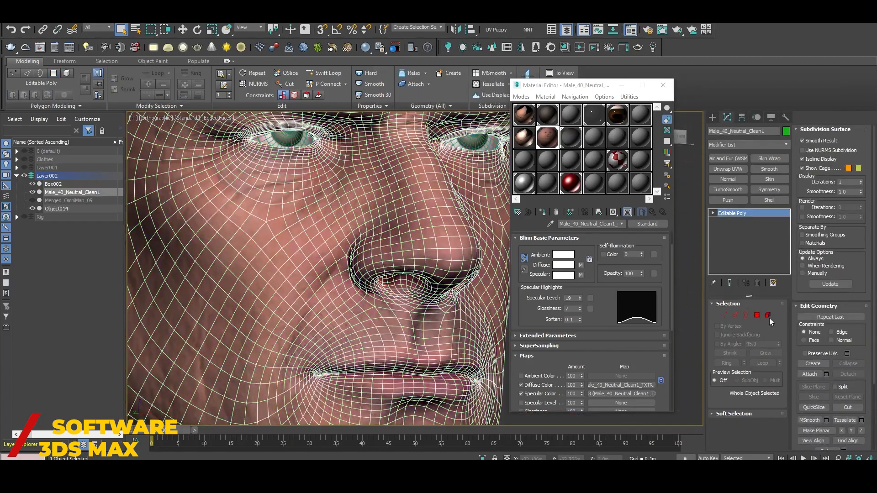
# Step: Apply Hair and Fur to the upper-lip polygons and comb the mustache guides
pyautogui.click(768, 315)
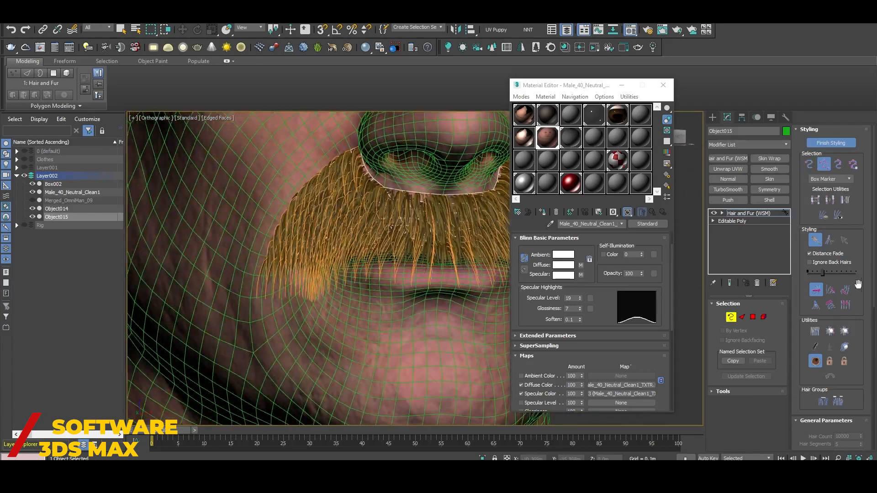
pyautogui.click(844, 300)
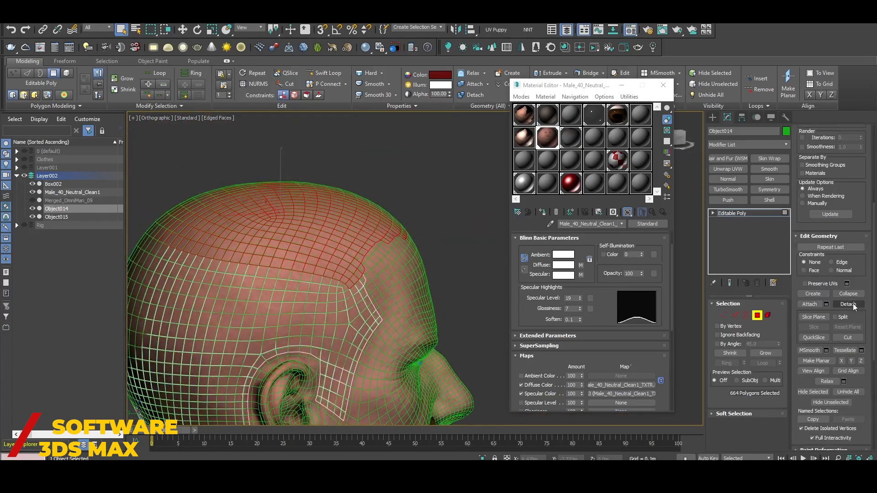
# Step: Detach the selected scalp polygons to a new object and grow styled hair on them
pyautogui.click(848, 303)
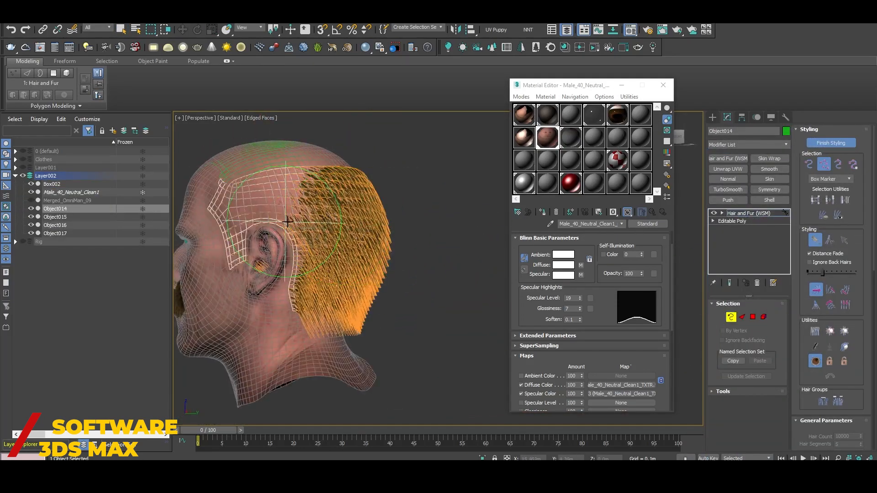
pyautogui.click(843, 360)
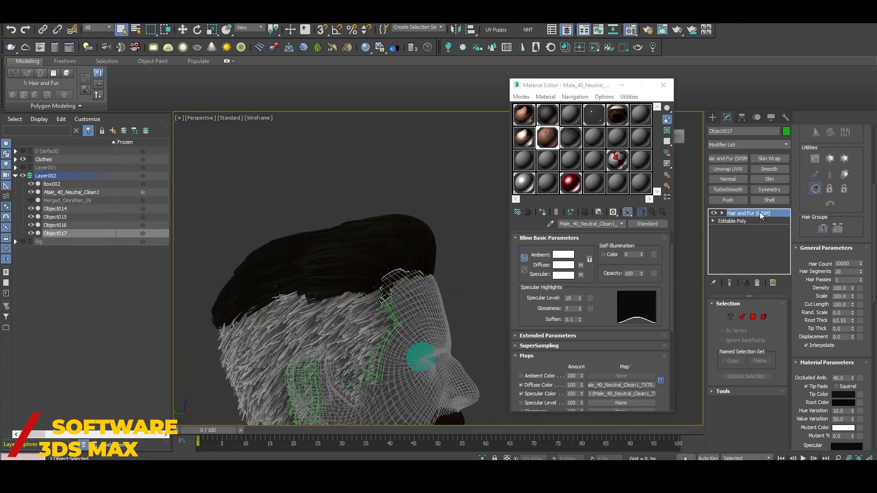
# Step: Set the Hair and Fur root/tip colors dark brown and increase thickness for the mustache
pyautogui.click(750, 213)
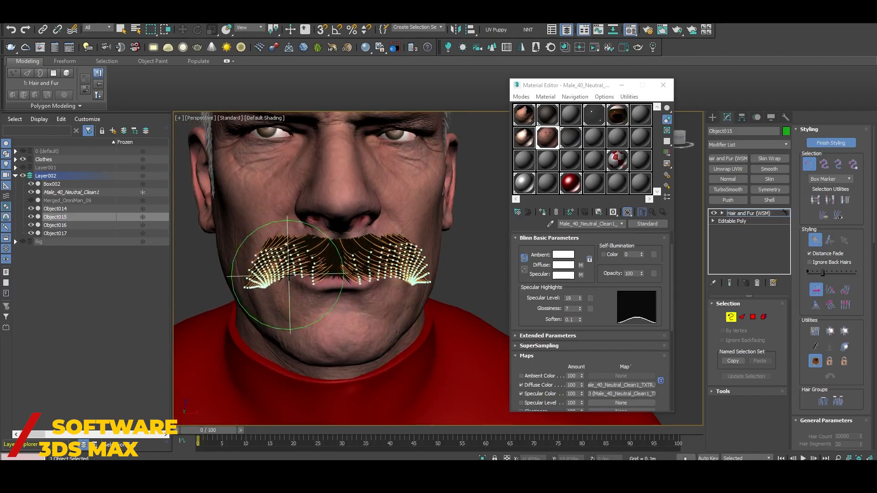
pyautogui.scroll(-3)
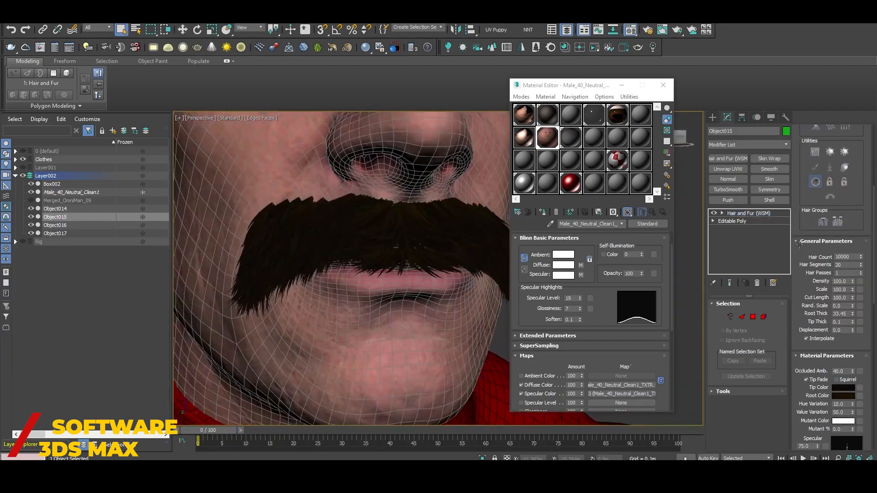
pyautogui.scroll(-3)
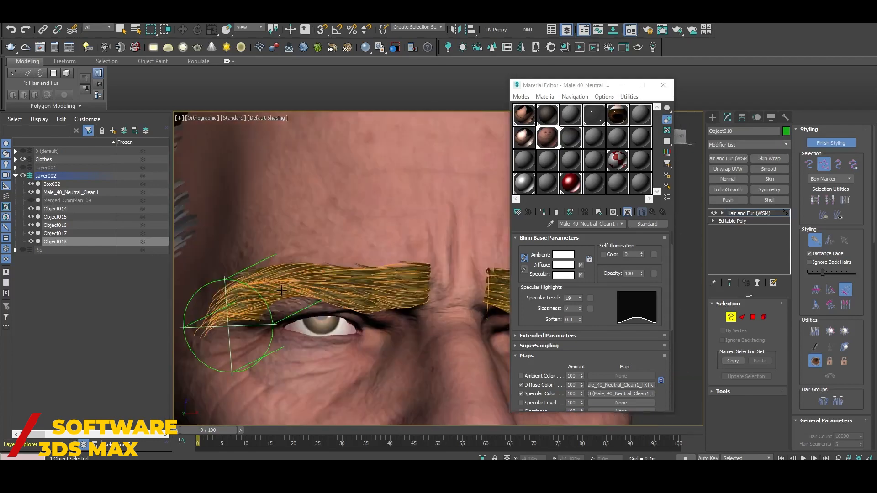
# Step: Set the eyebrow hair Root Color swatch to a dark yellowish-brown
pyautogui.click(846, 292)
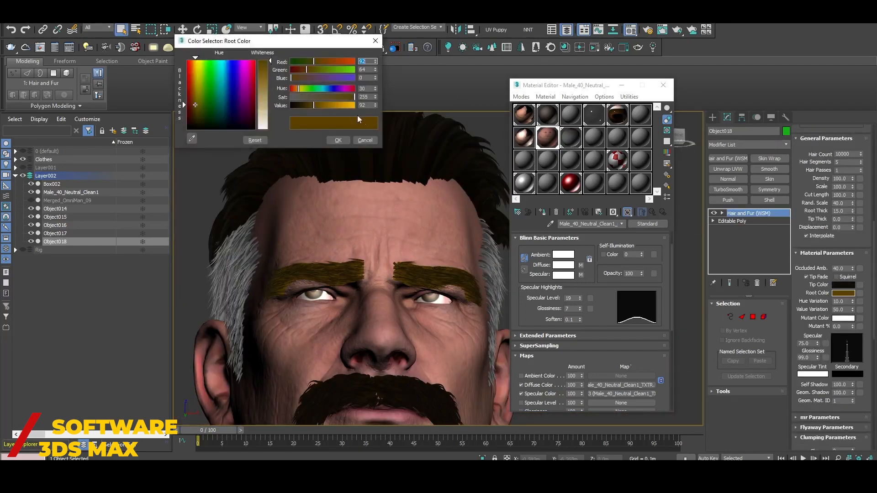